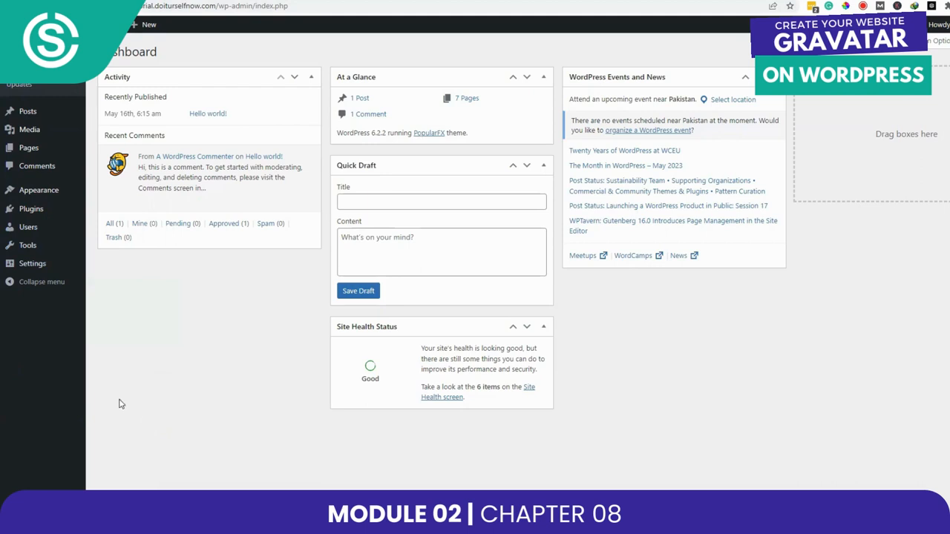
From Users > All Users, edit the admin user and bring its Profile Picture section into view.
click(29, 227)
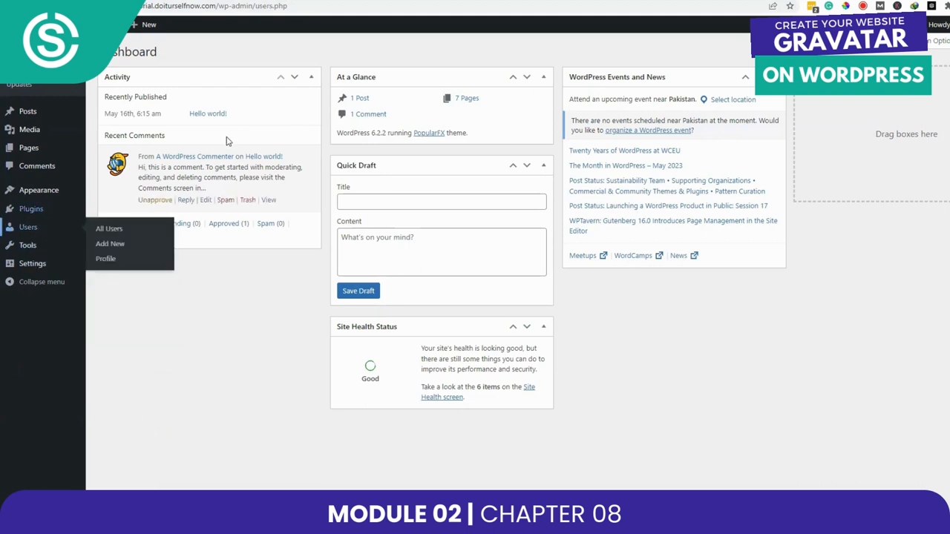
click(109, 228)
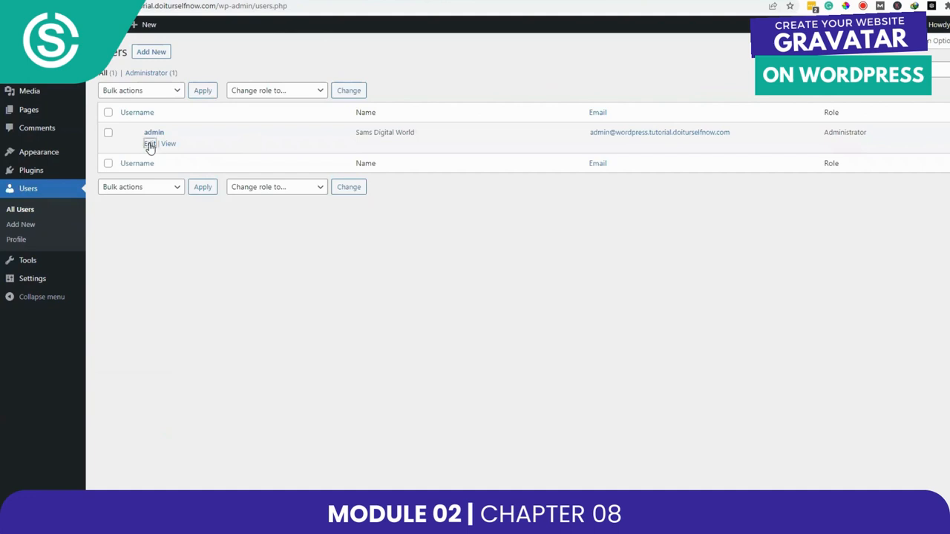
click(149, 143)
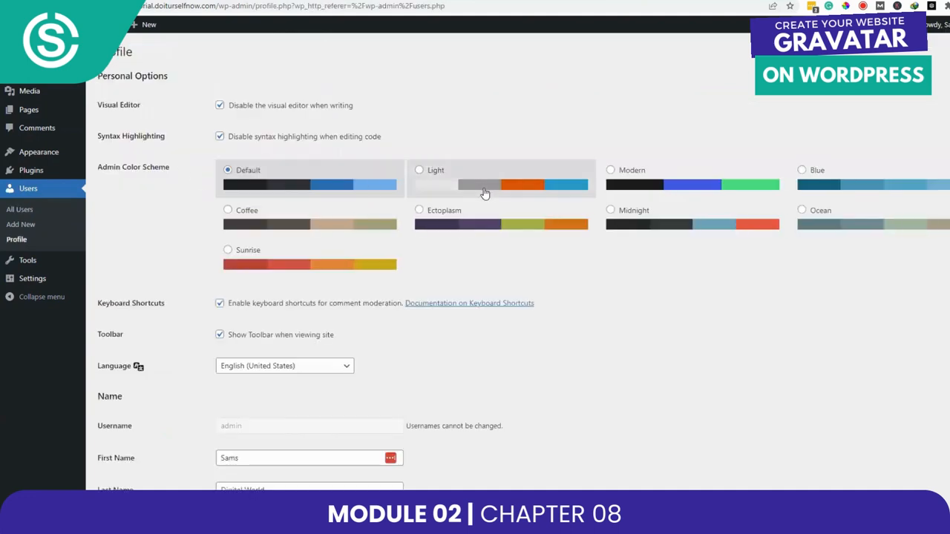
scroll(down, 3)
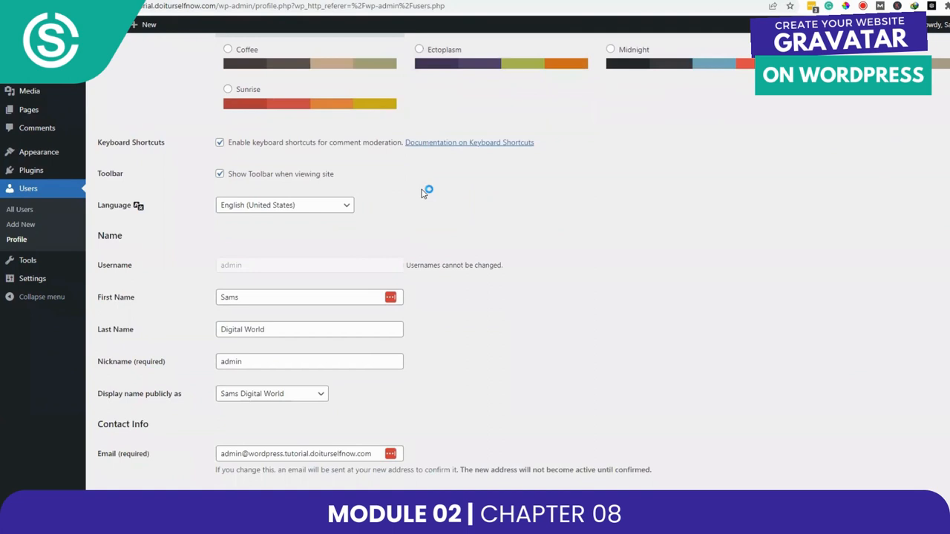
scroll(down, 3)
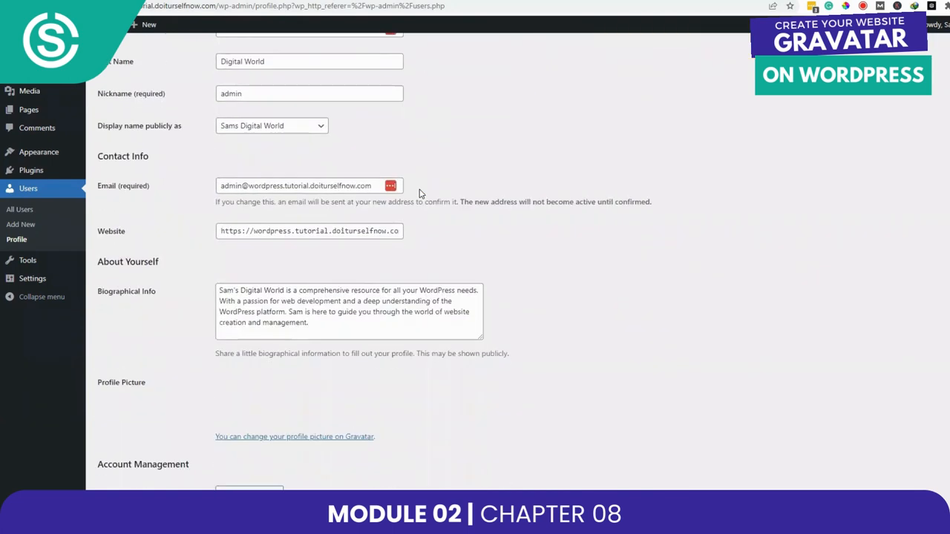
mouse_move(268, 211)
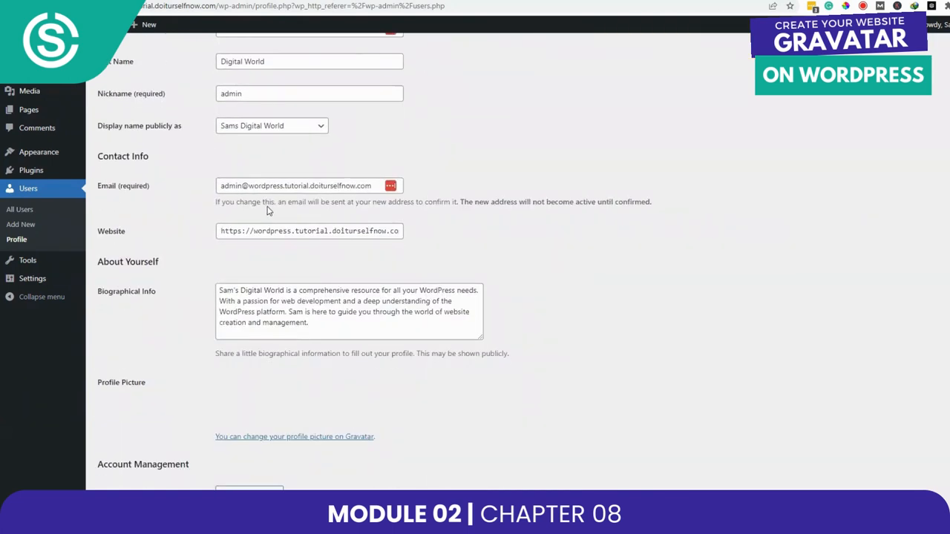
mouse_move(285, 220)
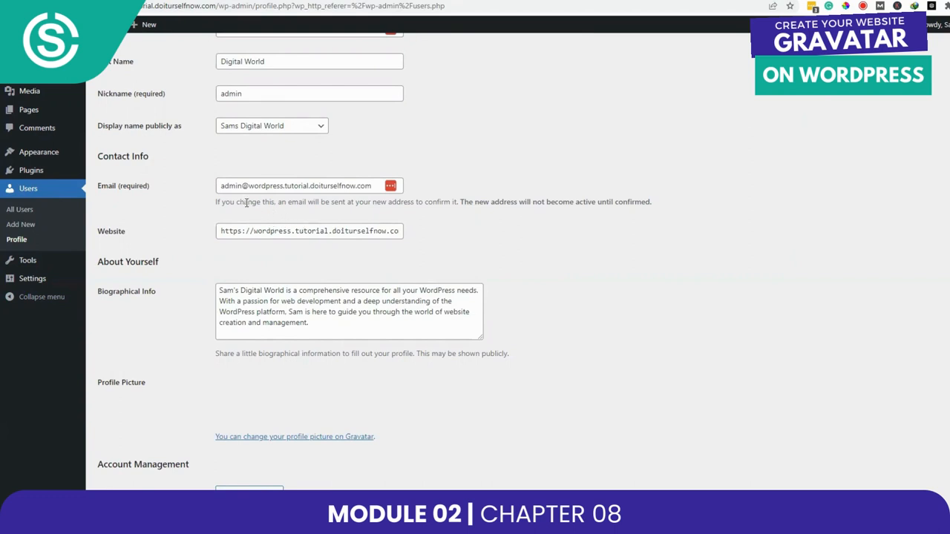
scroll(down, 3)
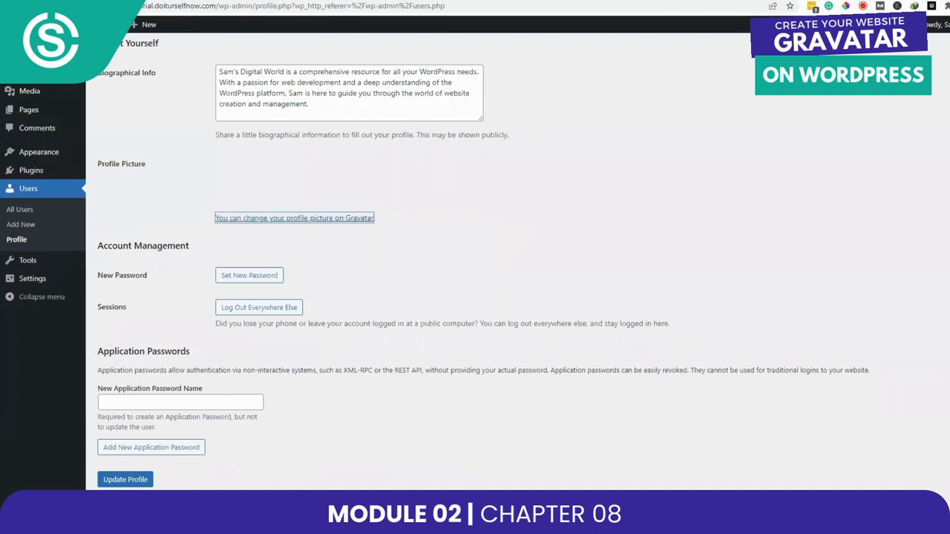
Follow the profile-picture link to Gravatar and sign in via 'Create your Gravatar'.
click(293, 217)
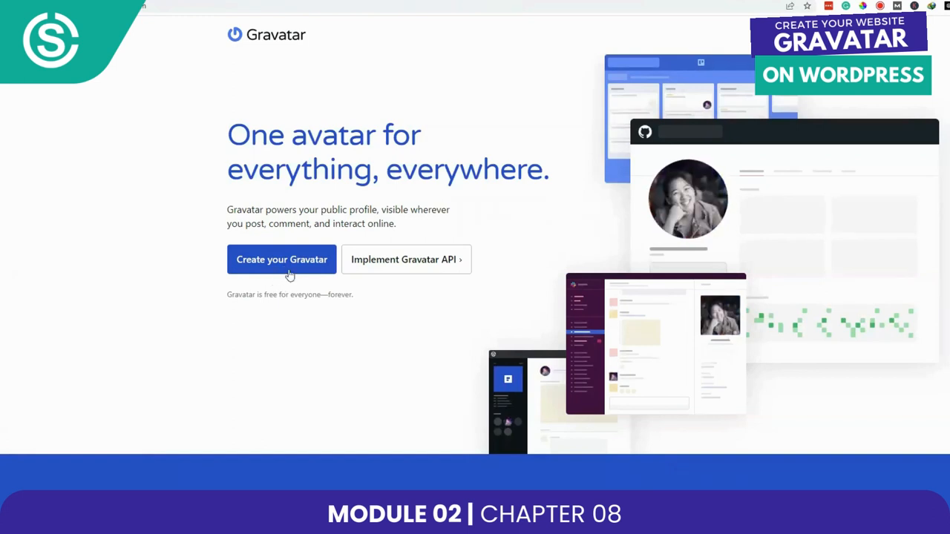
click(282, 258)
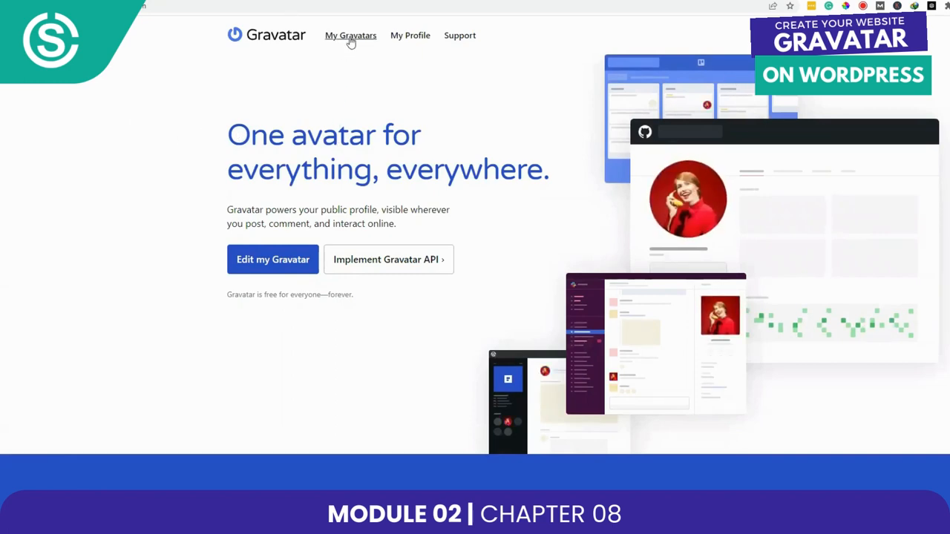
Go to Manage Gravatars and start adding another email address to the account.
click(350, 36)
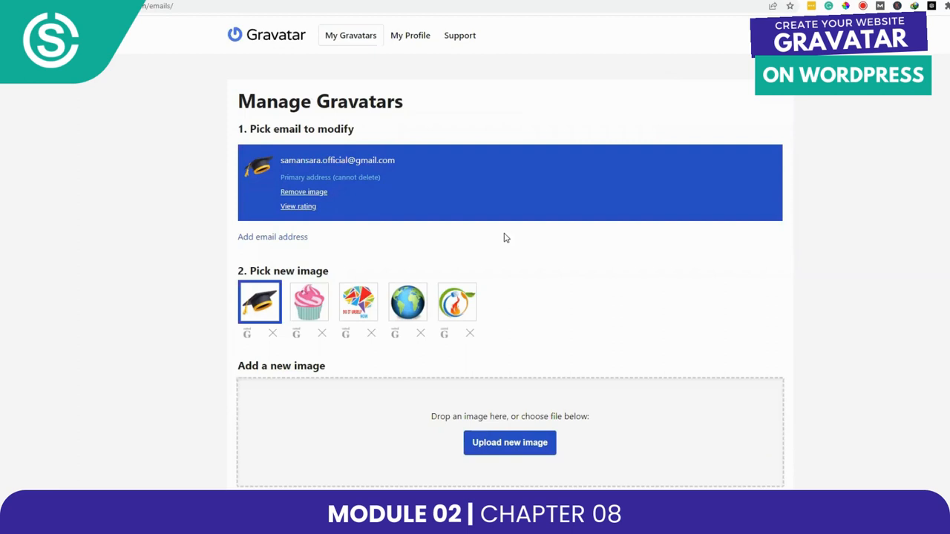
mouse_move(630, 300)
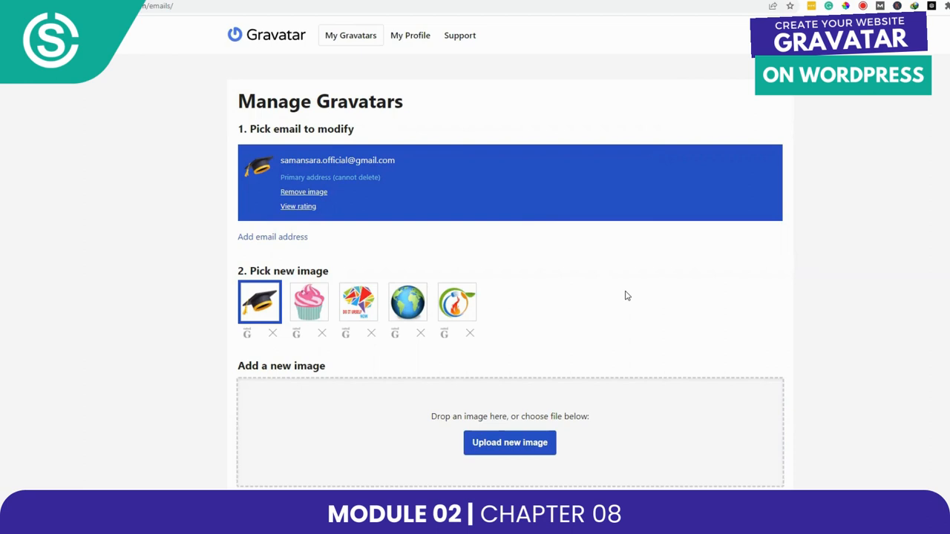
mouse_move(750, 66)
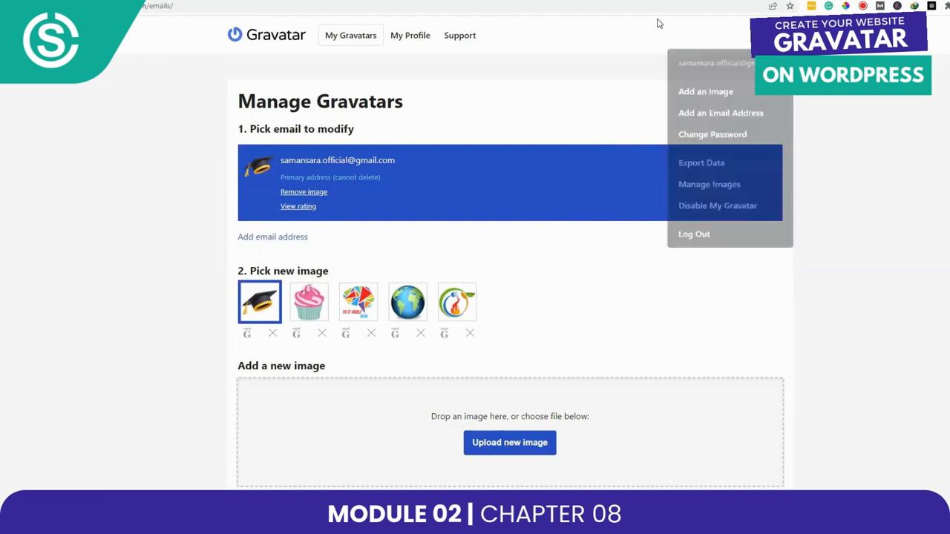
click(720, 113)
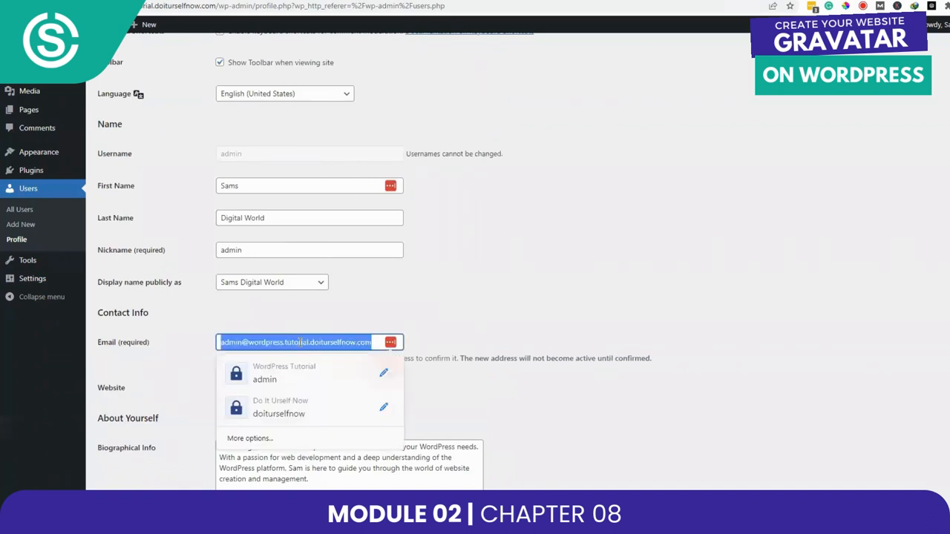
mouse_move(442, 294)
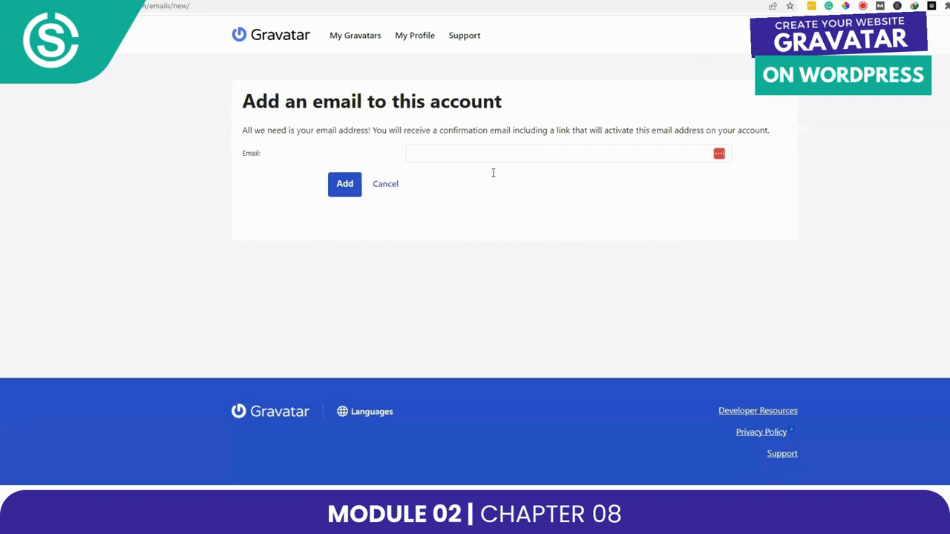
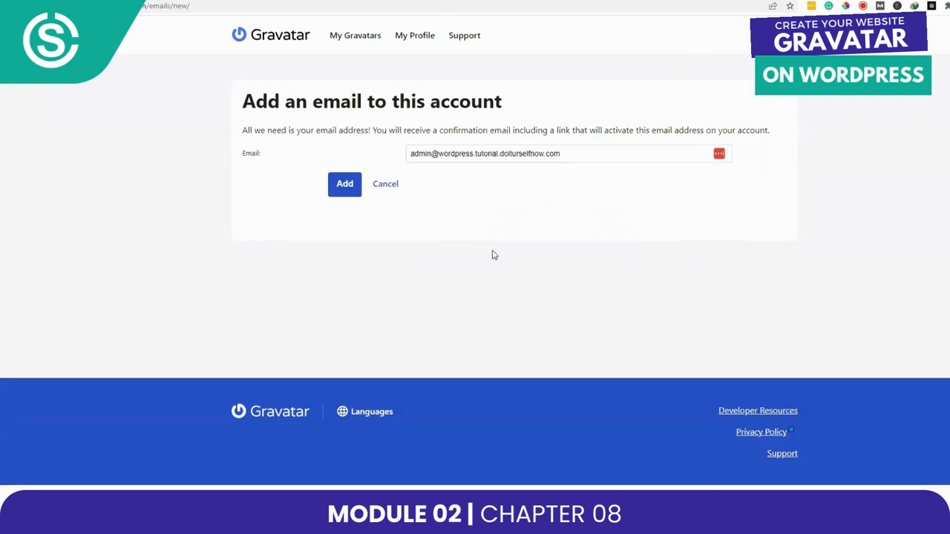
click(344, 183)
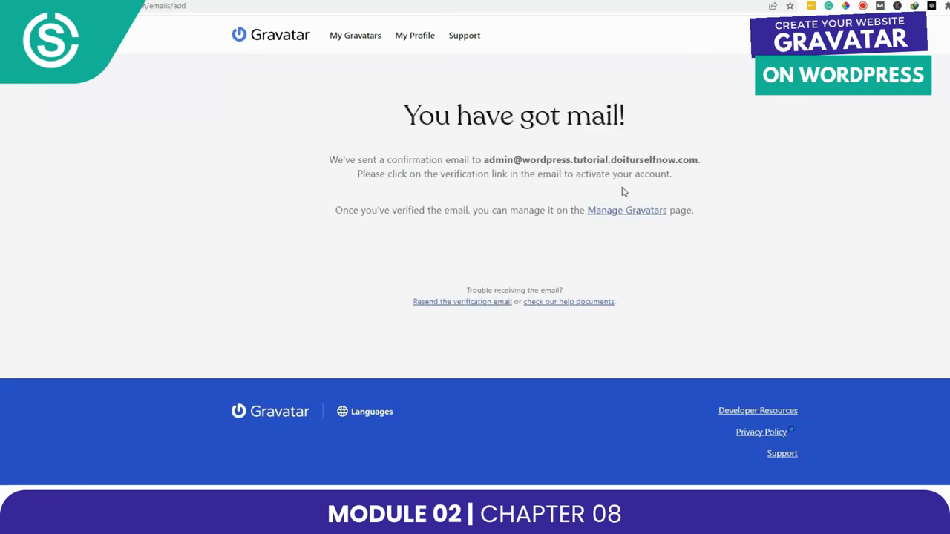
mouse_move(460, 166)
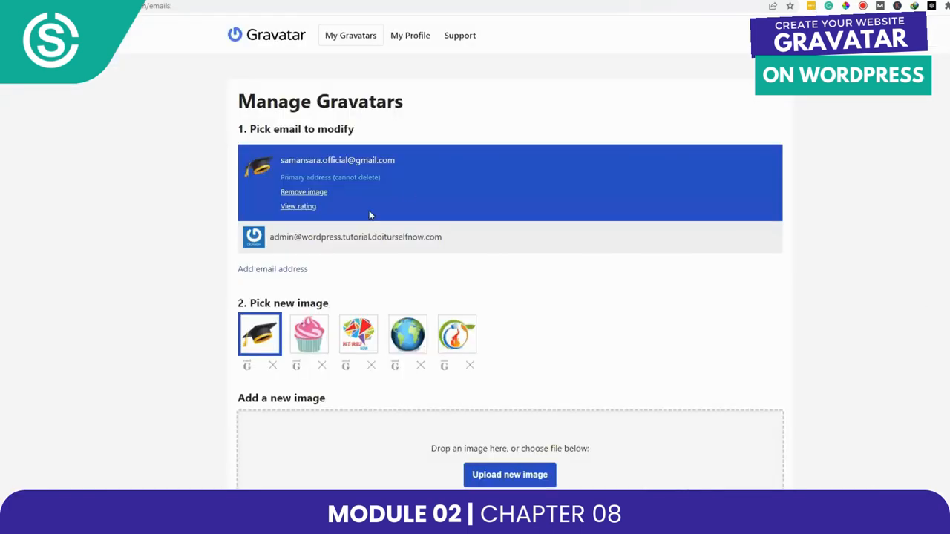
mouse_move(439, 258)
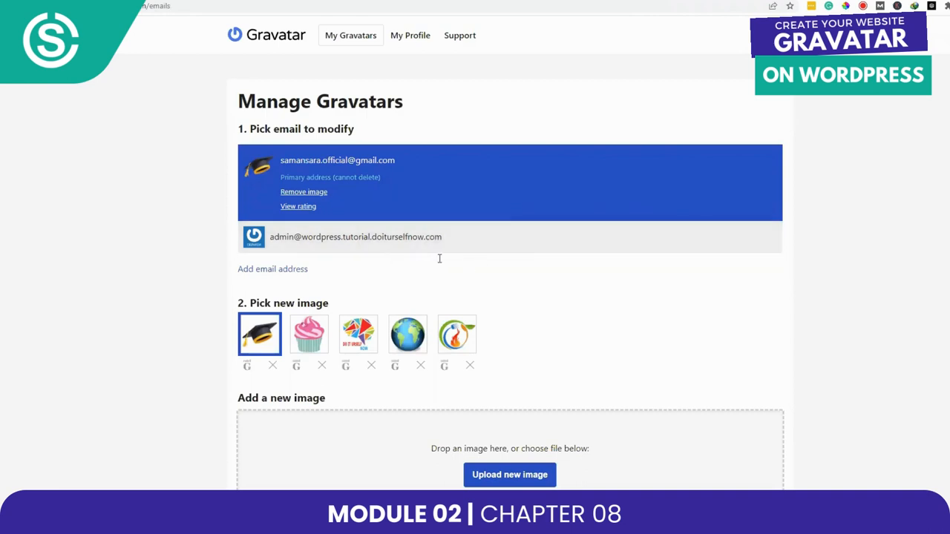
mouse_move(473, 247)
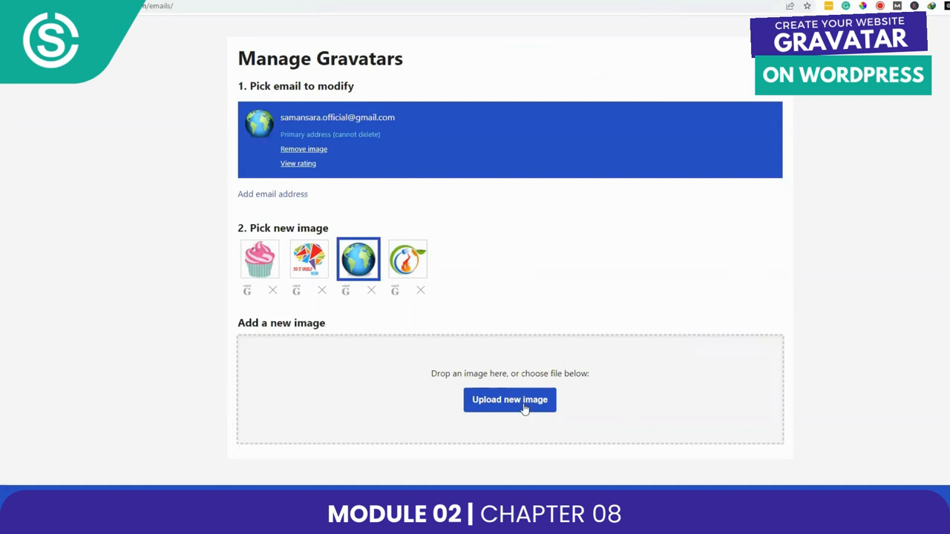
Upload the graduation-cap image file from Downloads as a new Gravatar picture.
click(510, 399)
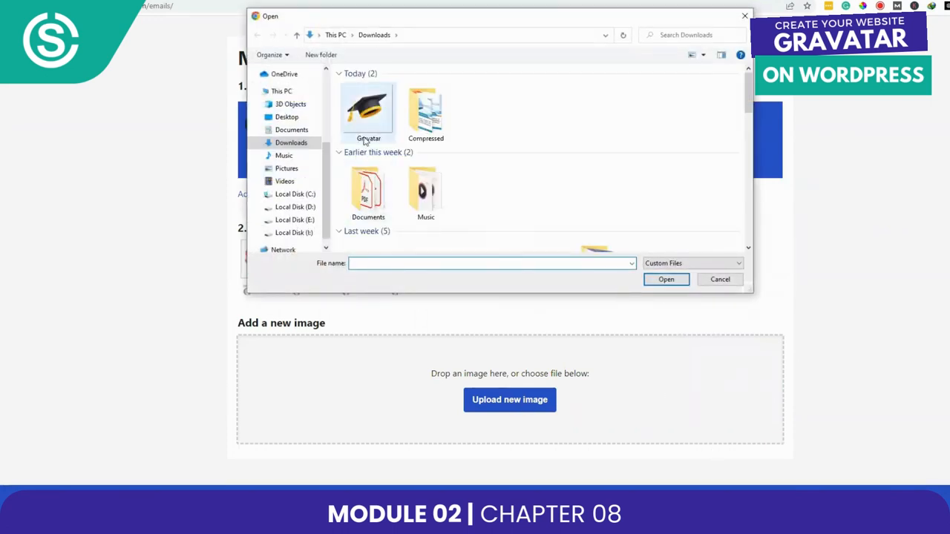
mouse_move(383, 118)
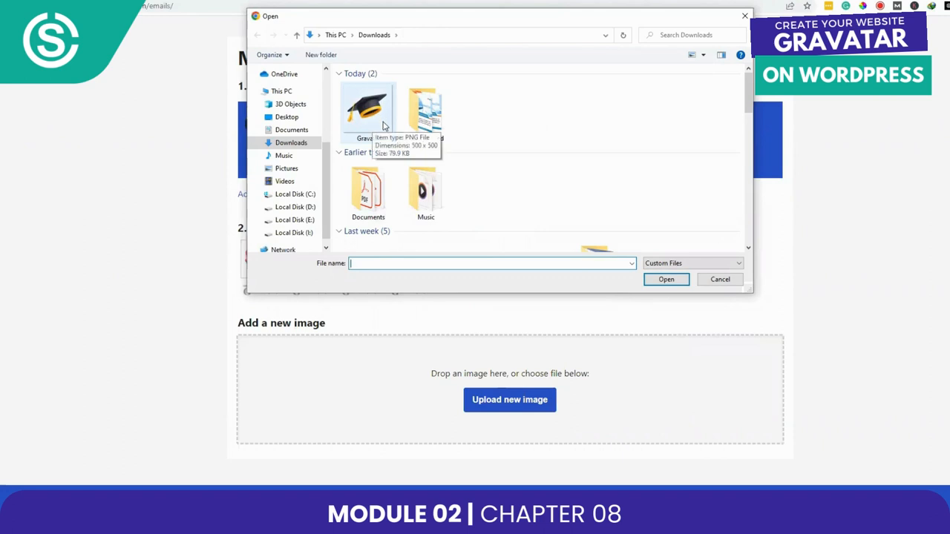
mouse_move(330, 131)
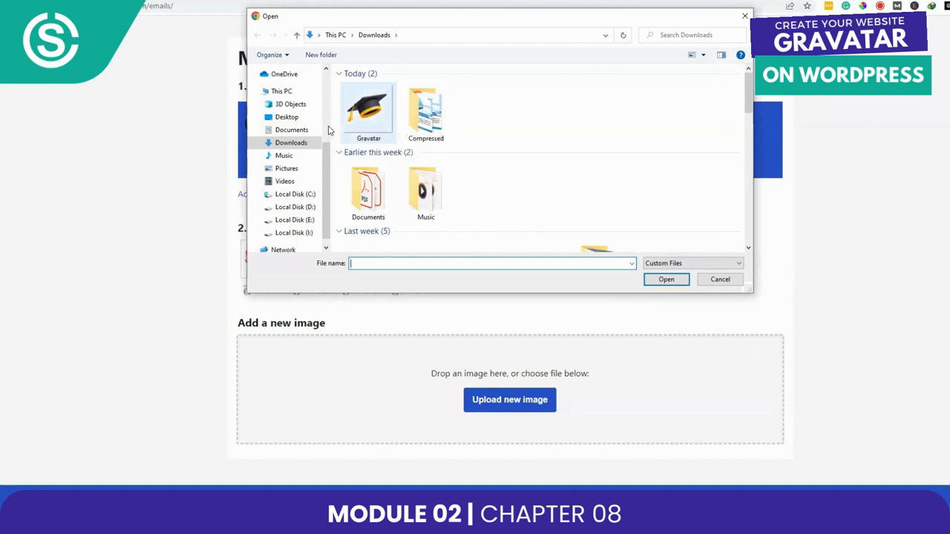
click(368, 113)
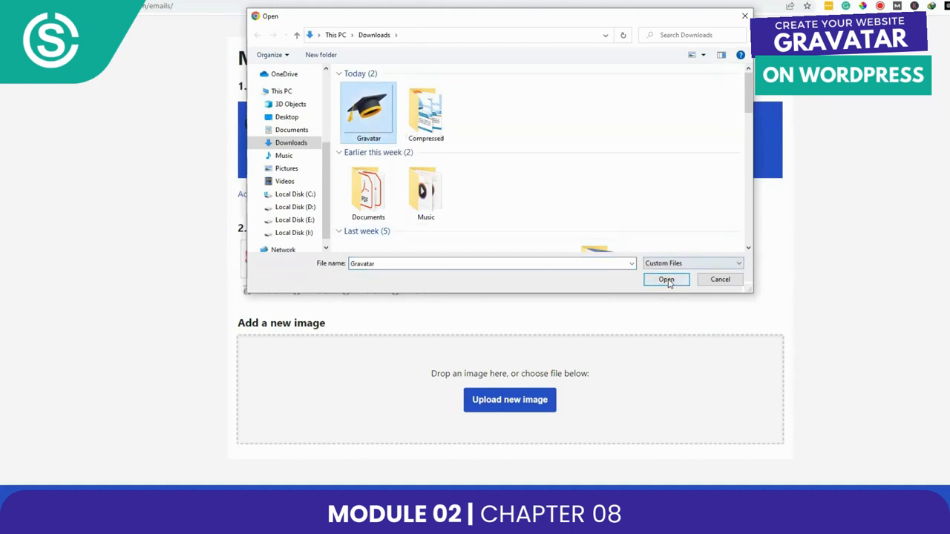
click(665, 279)
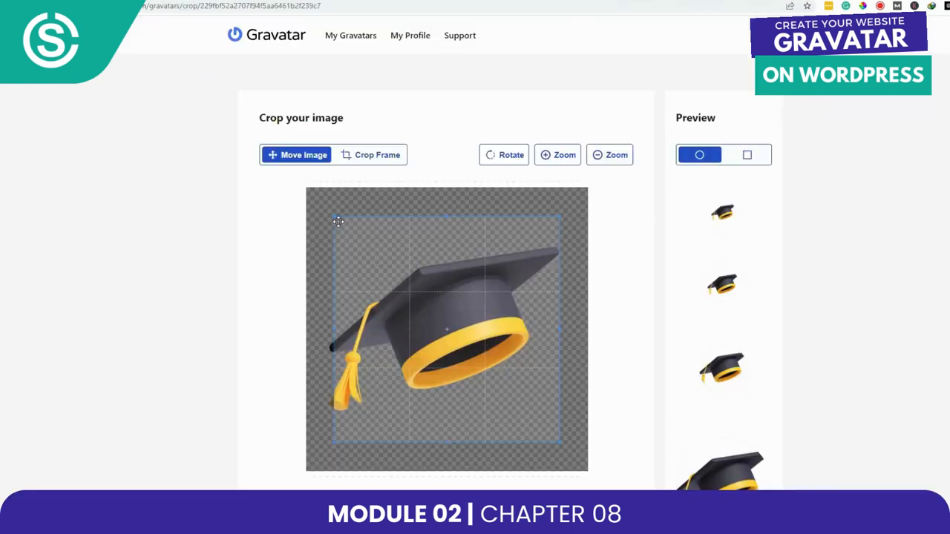
Fit the crop frame around the graduation cap in the uploaded image.
drag(338, 221, 567, 445)
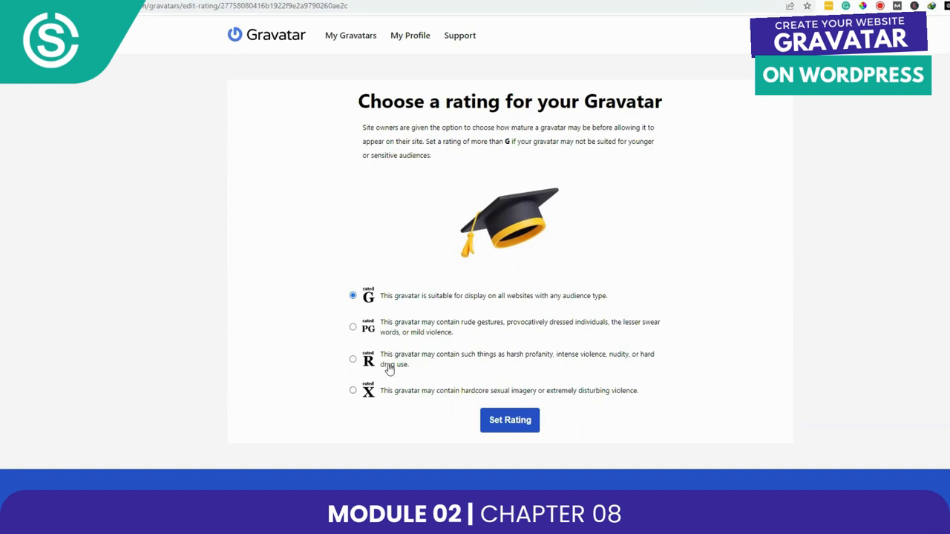
mouse_move(433, 310)
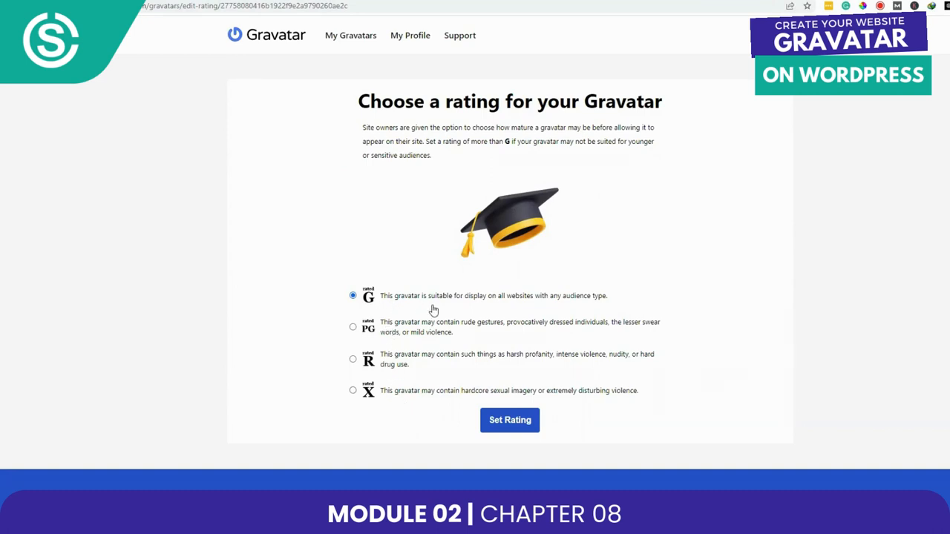
mouse_move(540, 313)
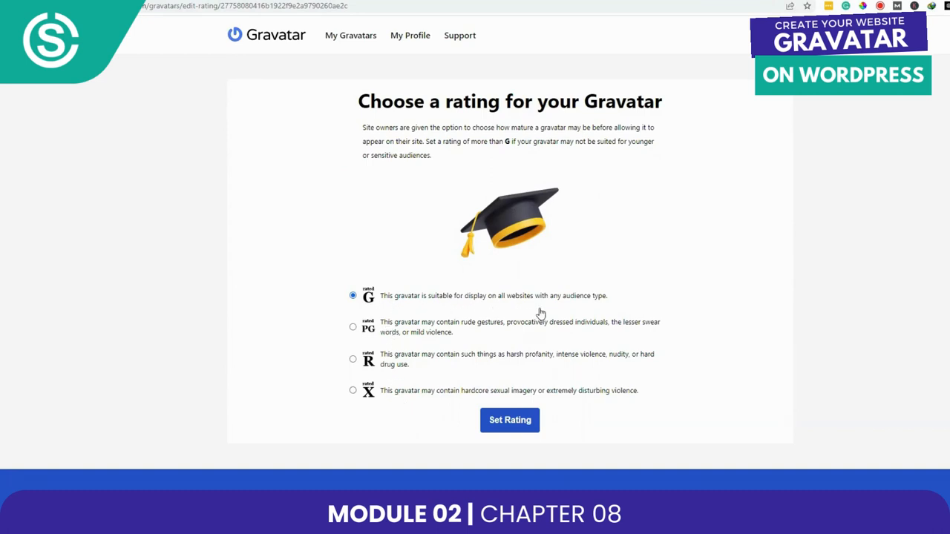
mouse_move(585, 306)
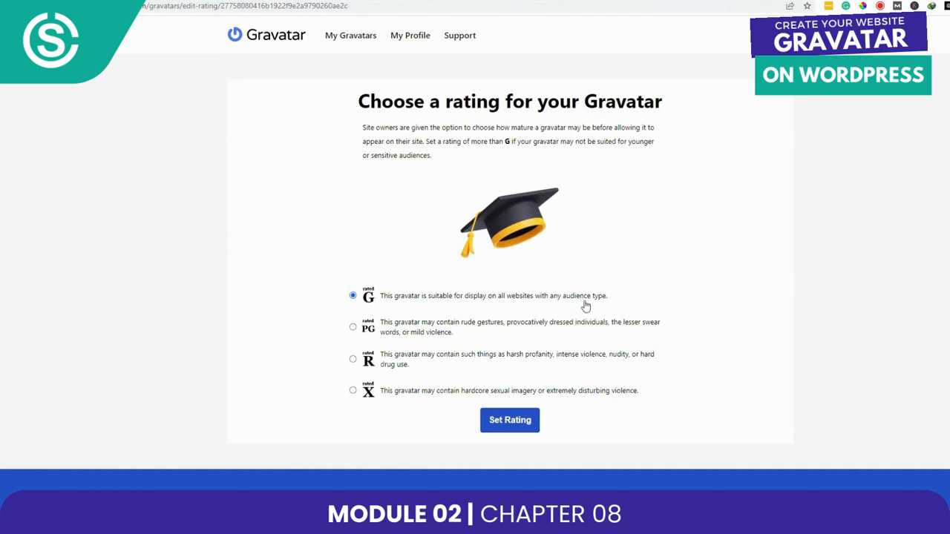
mouse_move(398, 344)
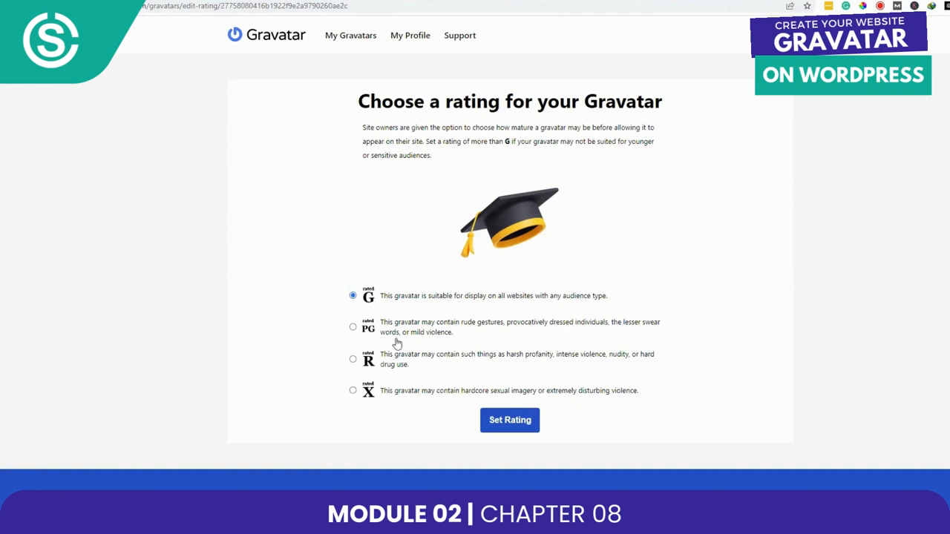
mouse_move(490, 340)
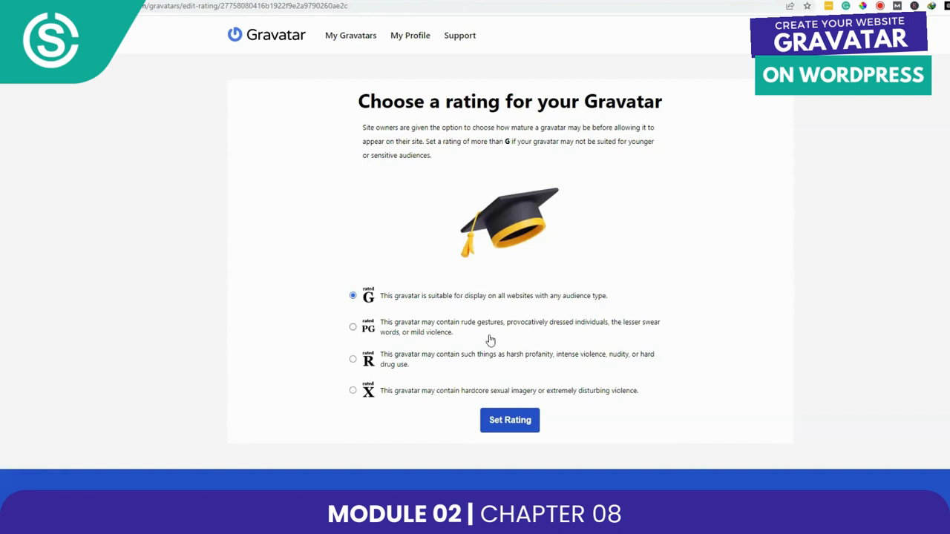
mouse_move(392, 374)
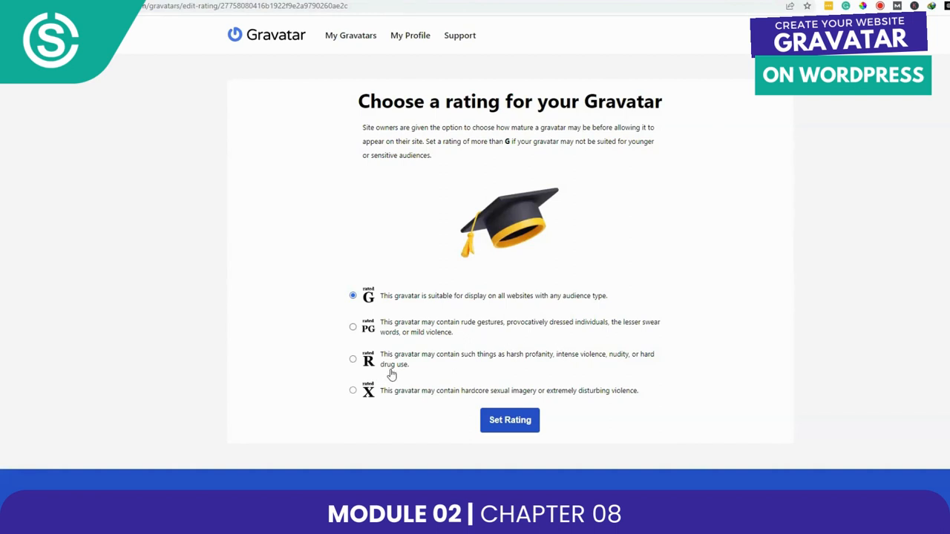
mouse_move(477, 374)
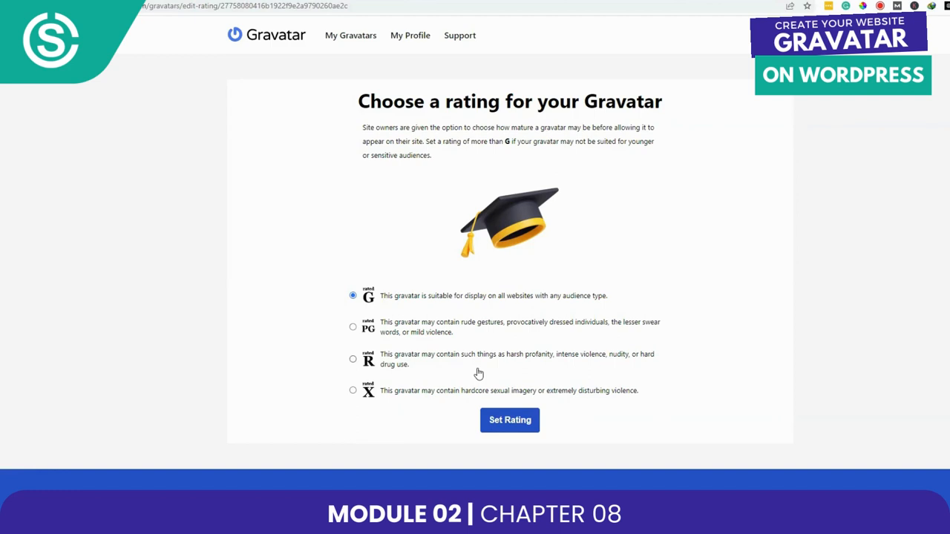
mouse_move(482, 371)
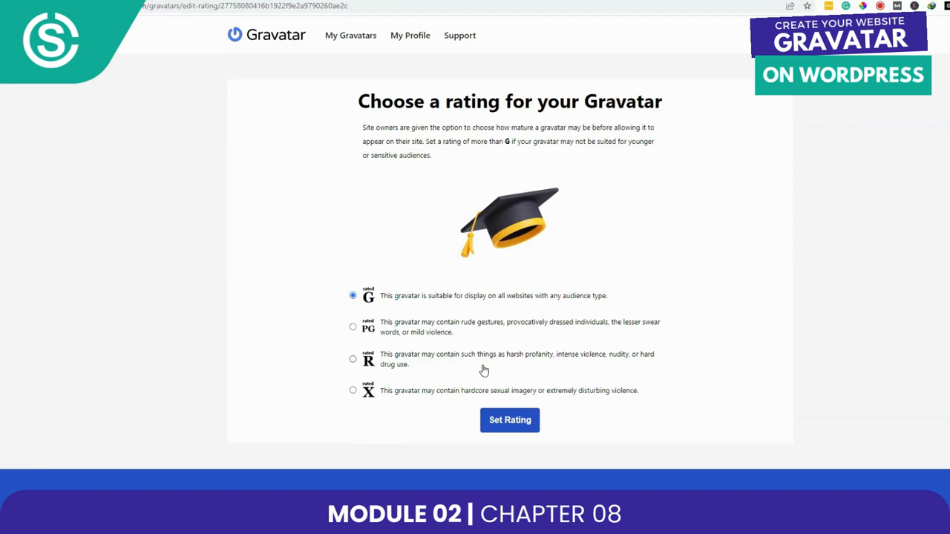
mouse_move(374, 418)
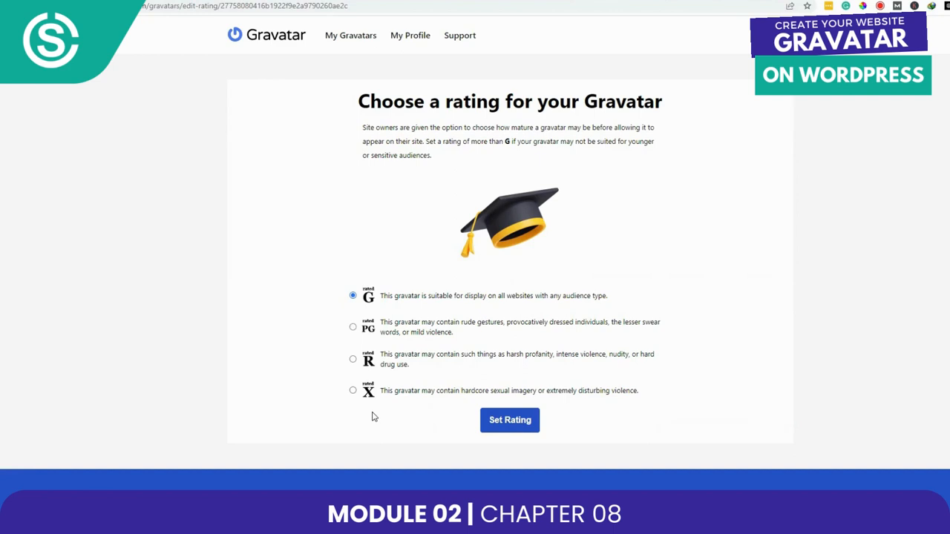
mouse_move(616, 408)
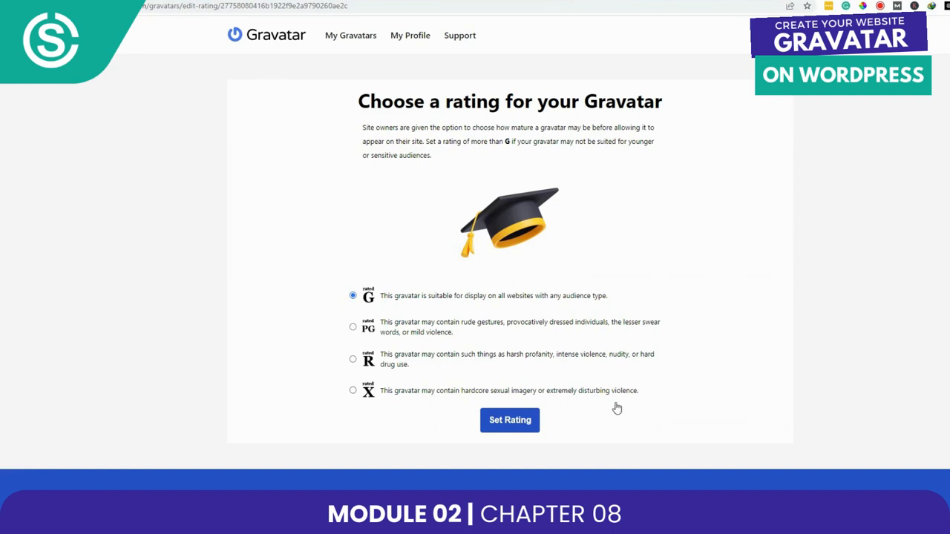
mouse_move(418, 212)
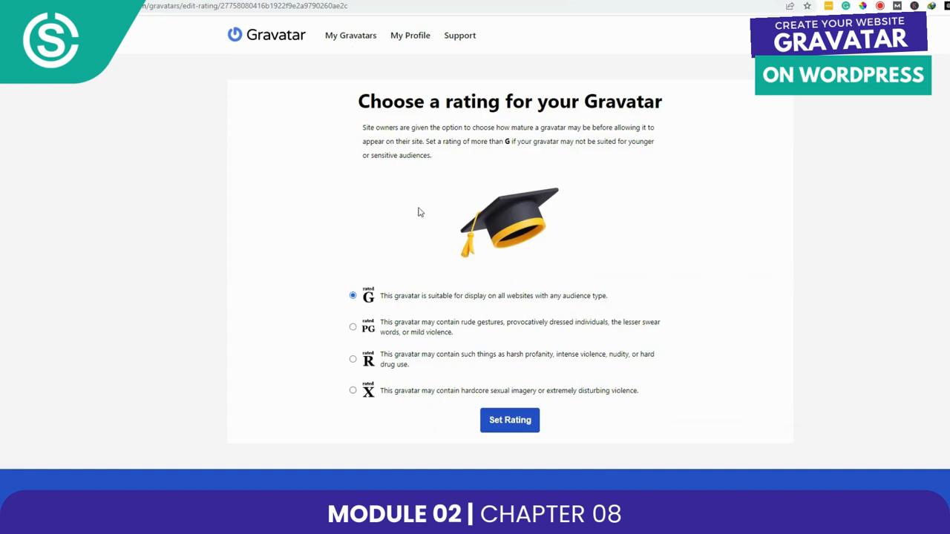
mouse_move(383, 313)
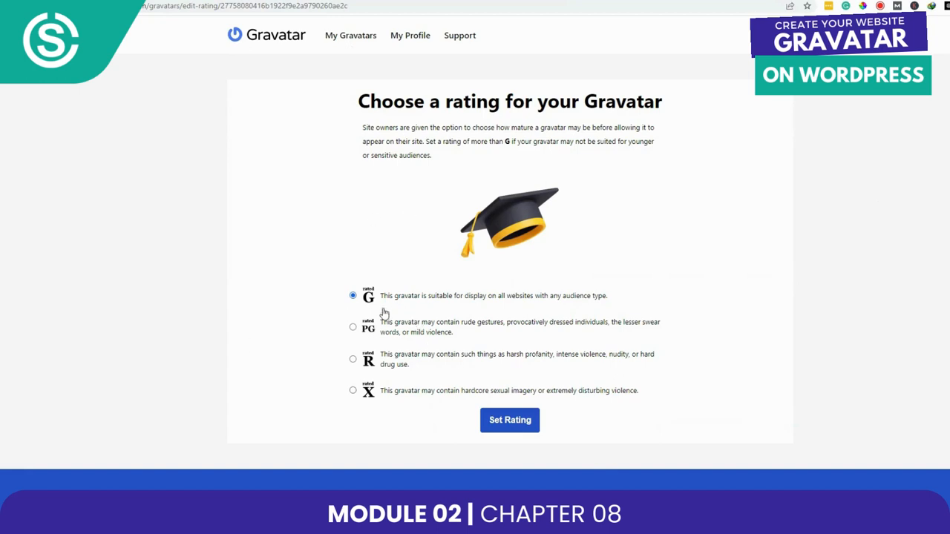
mouse_move(590, 312)
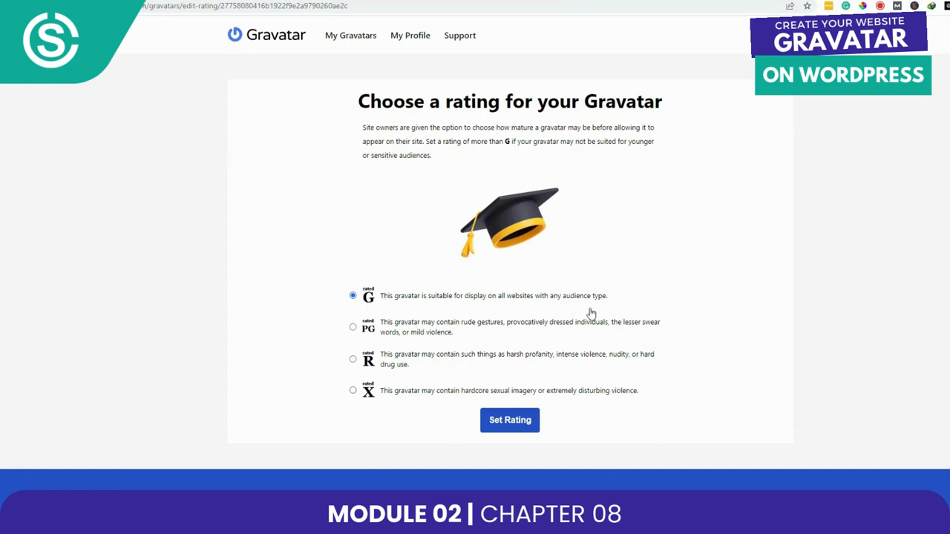
mouse_move(505, 451)
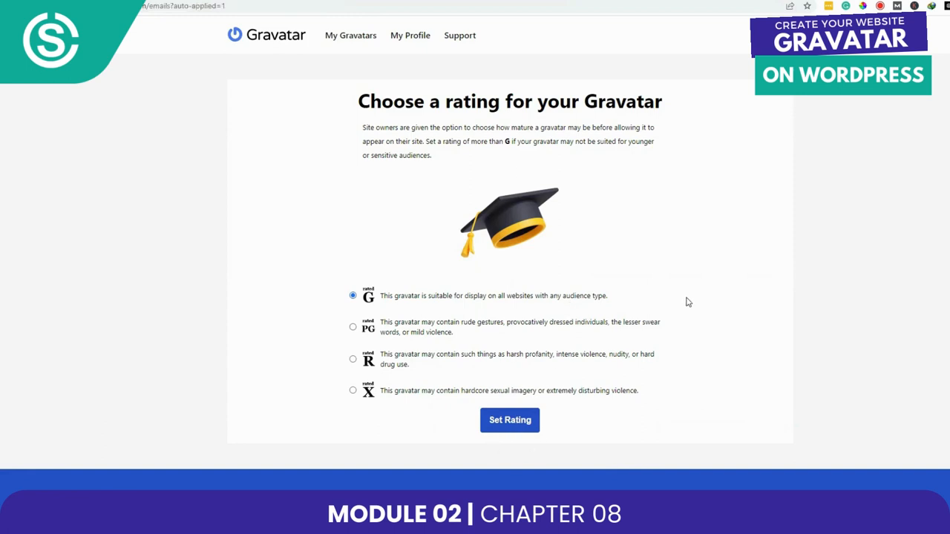
Return to the WordPress admin profile and view its still-blank profile picture.
click(350, 36)
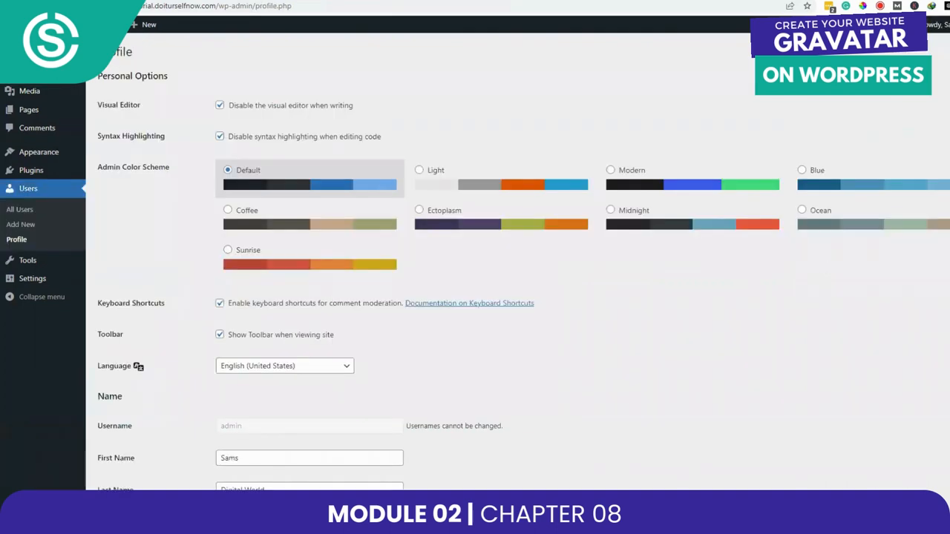
scroll(down, 3)
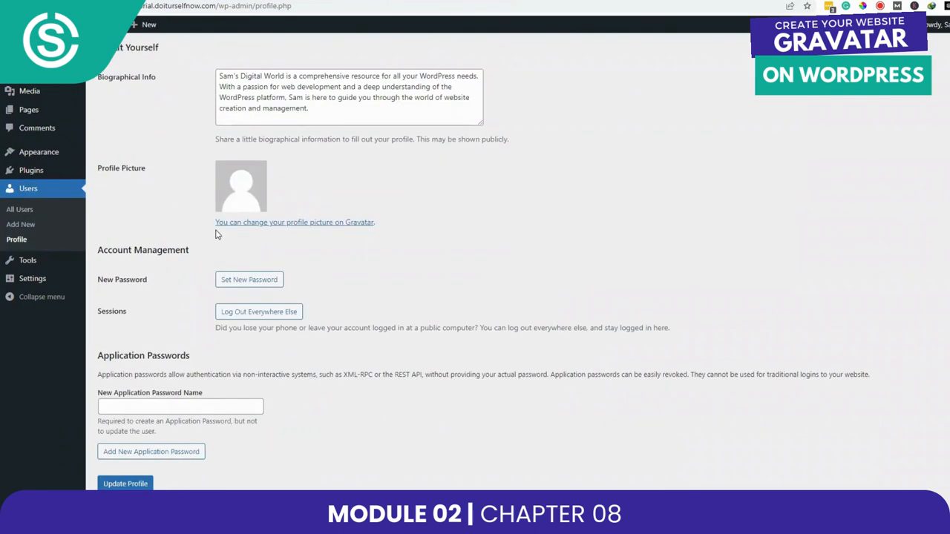
mouse_move(326, 232)
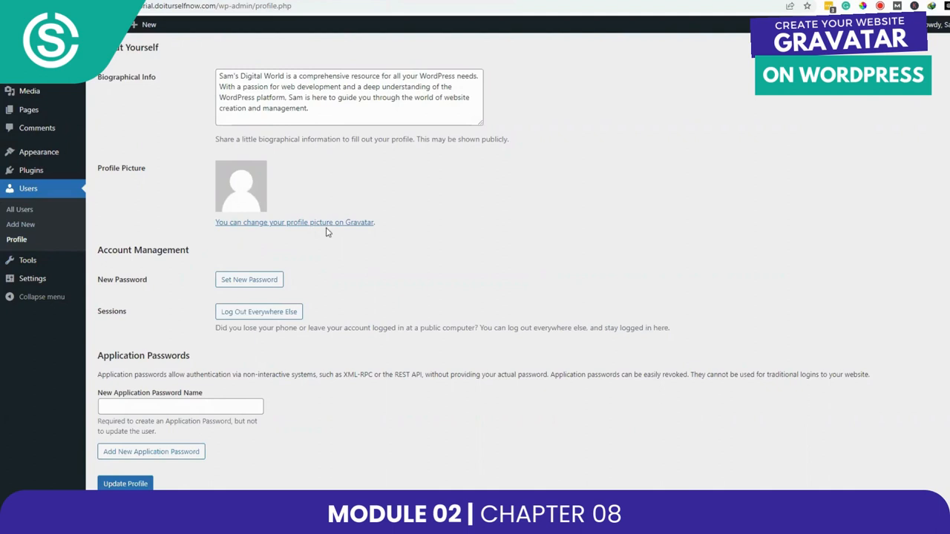
mouse_move(354, 229)
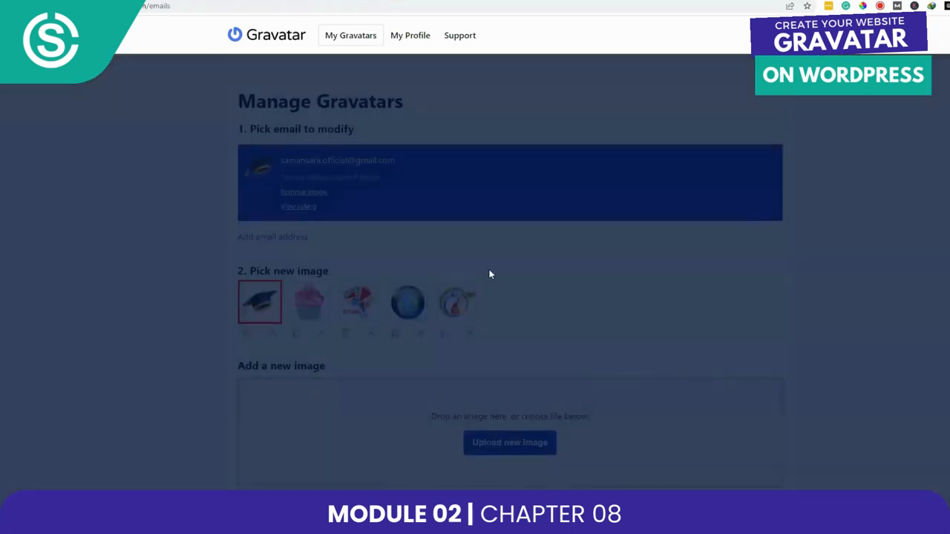
Assign the graduation-cap image to the WordPress admin email and confirm it.
click(260, 301)
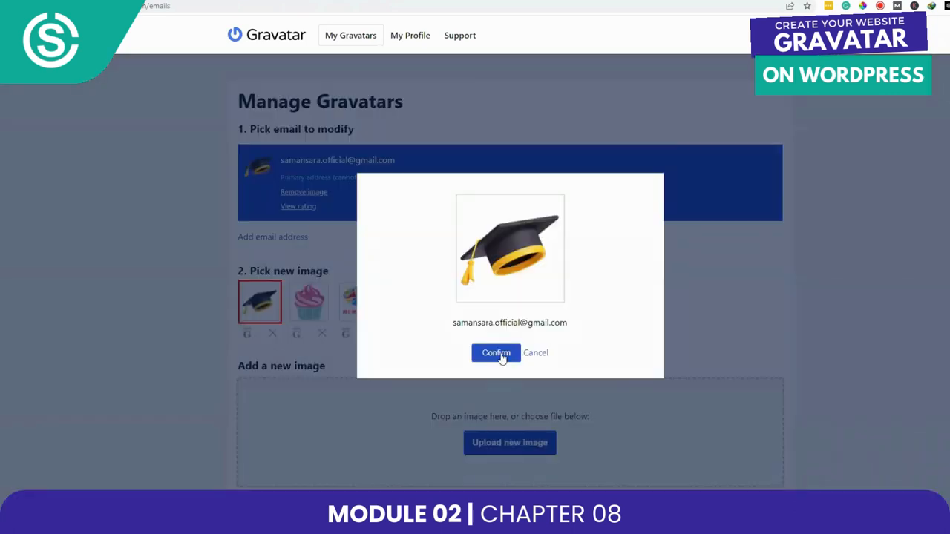
click(496, 353)
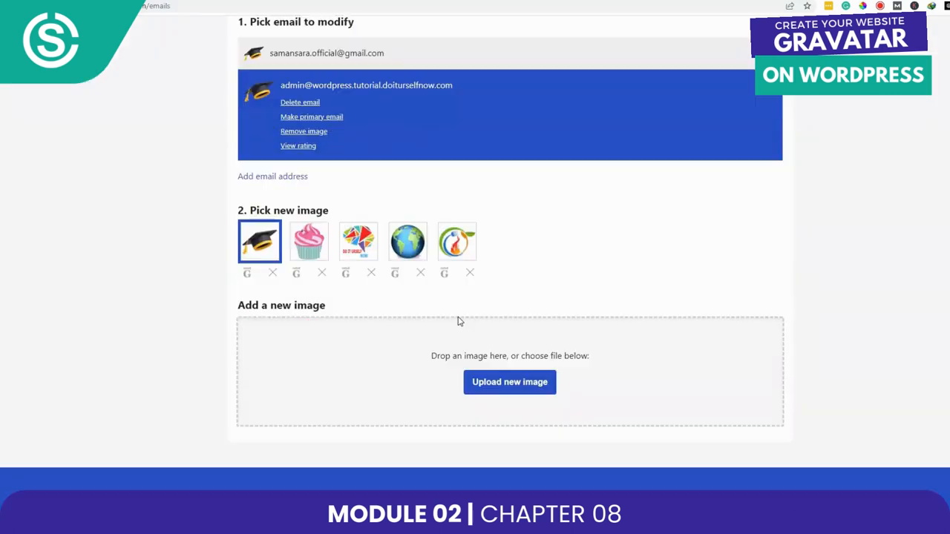
scroll(up, 3)
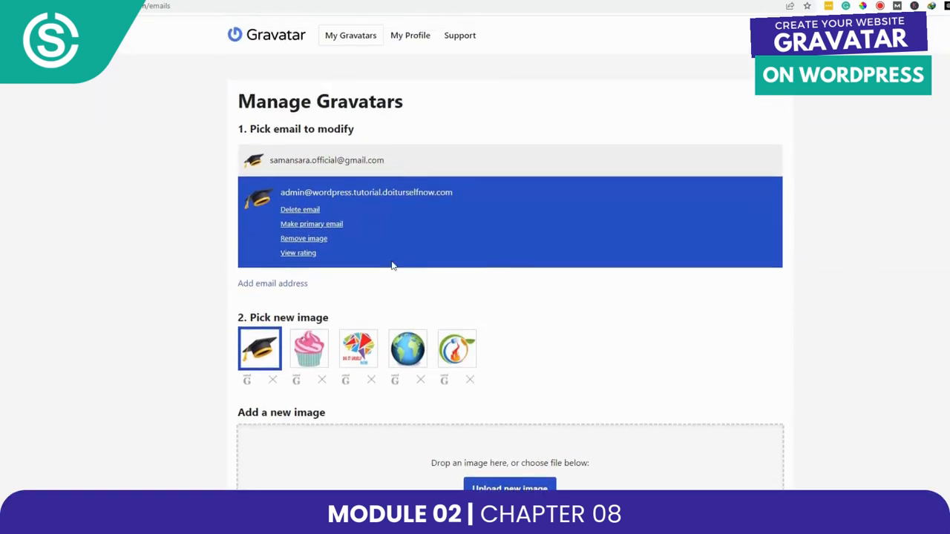
mouse_move(229, 353)
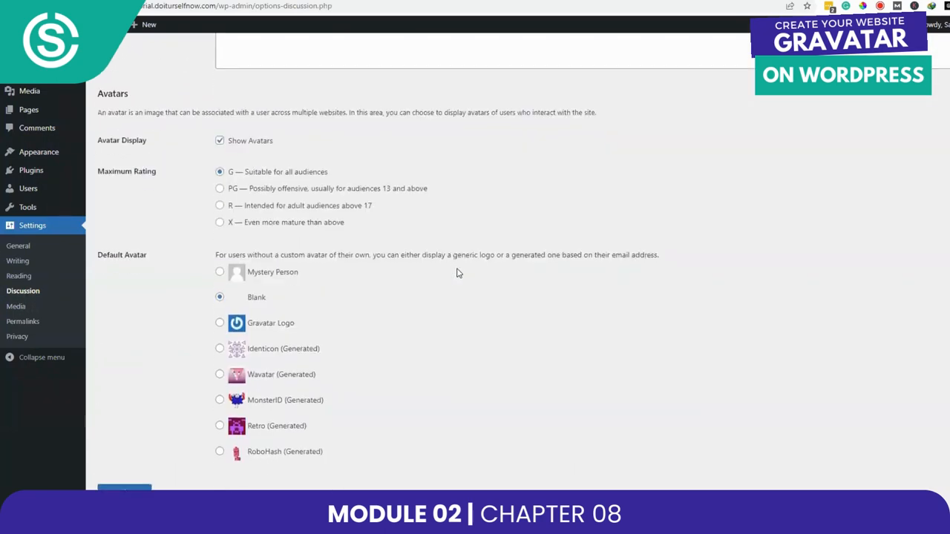
Review the Avatars section of Discussion settings: avatars shown, rating G, default Blank.
scroll(down, 3)
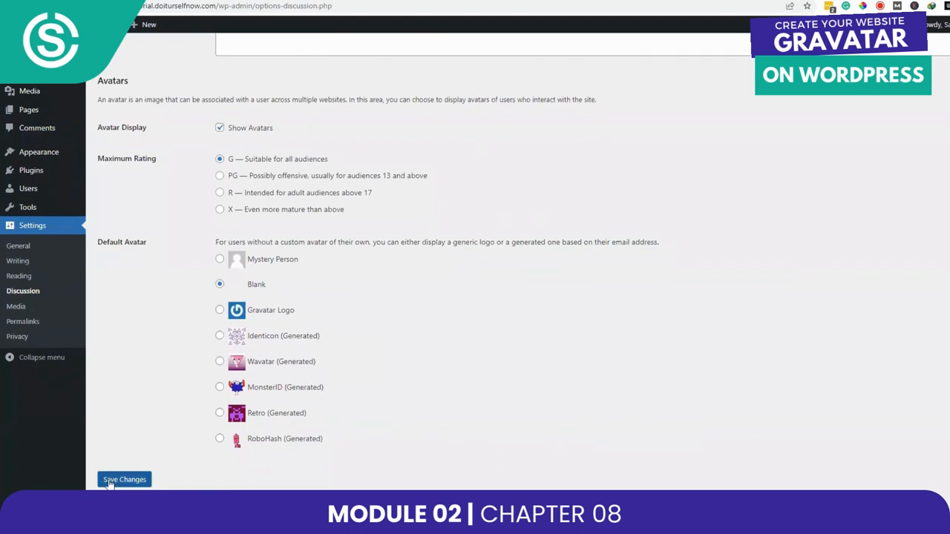
mouse_move(641, 273)
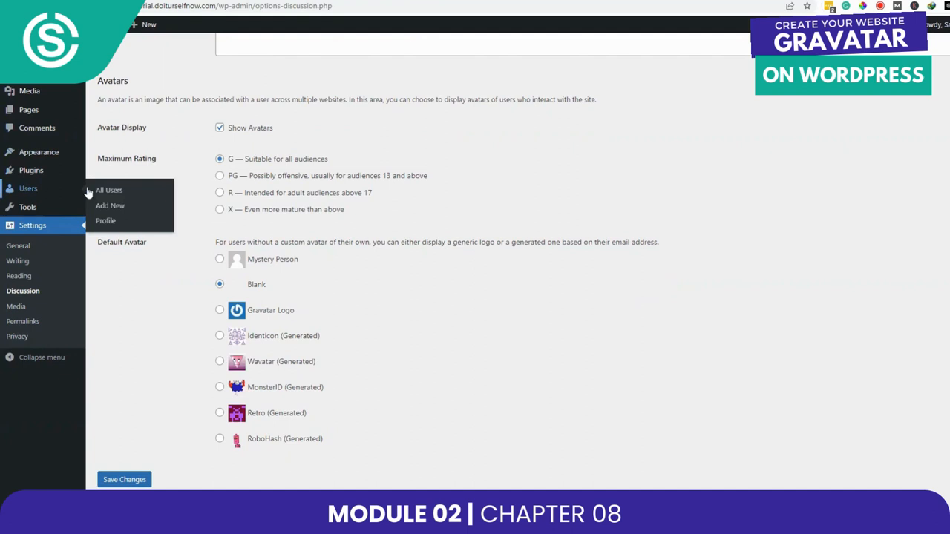
Check that the admin profile now shows the graduation-cap Gravatar picture.
click(105, 220)
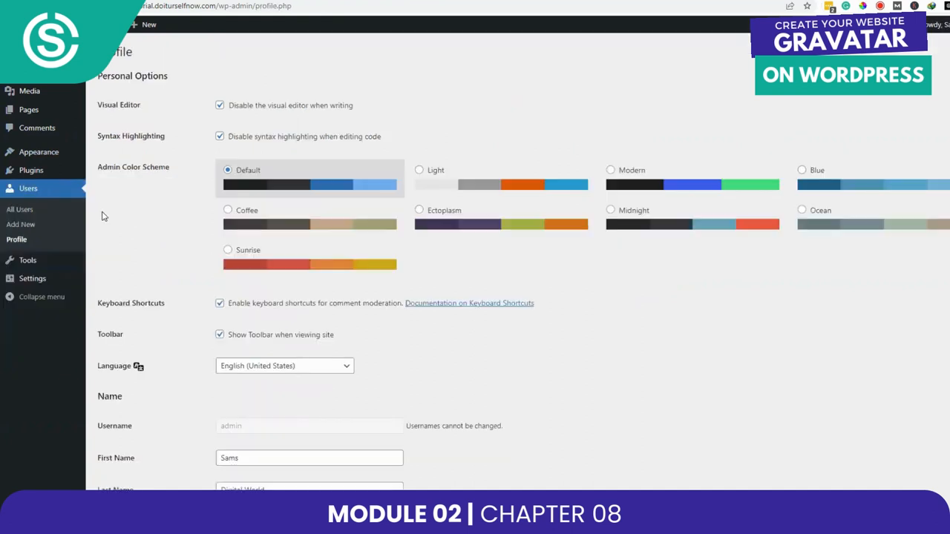
scroll(down, 3)
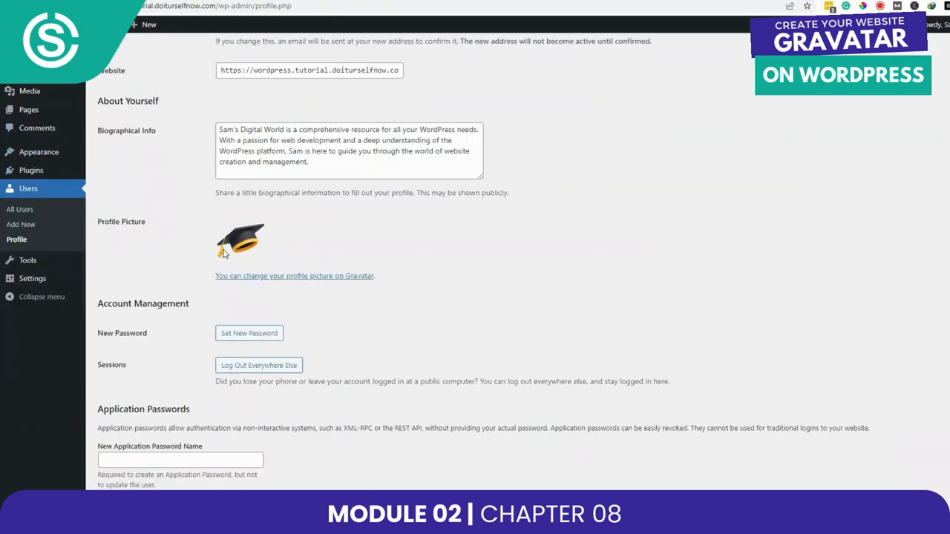
scroll(down, 3)
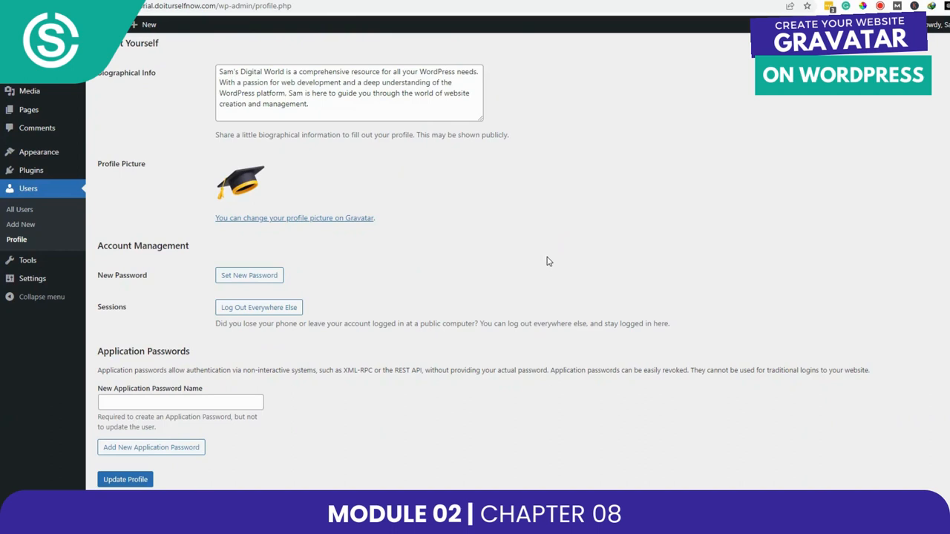
mouse_move(558, 257)
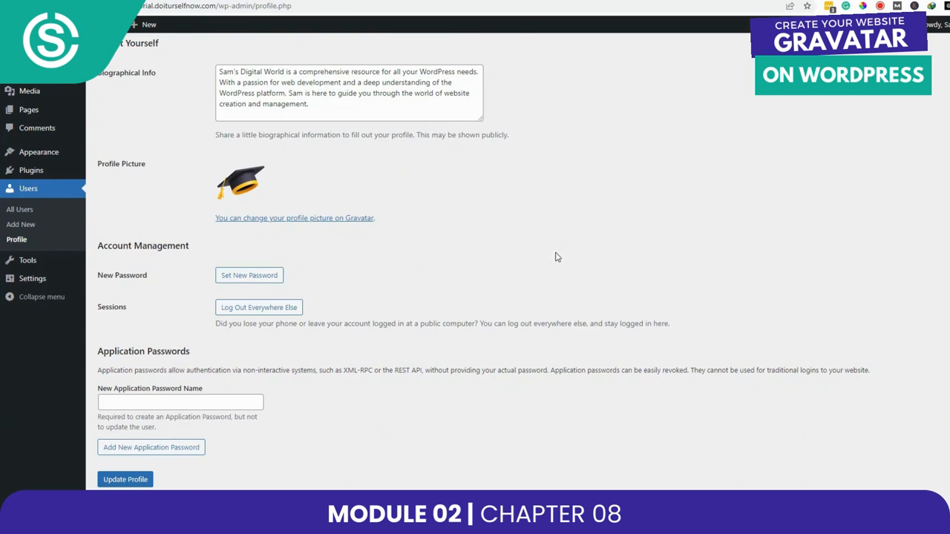
mouse_move(564, 260)
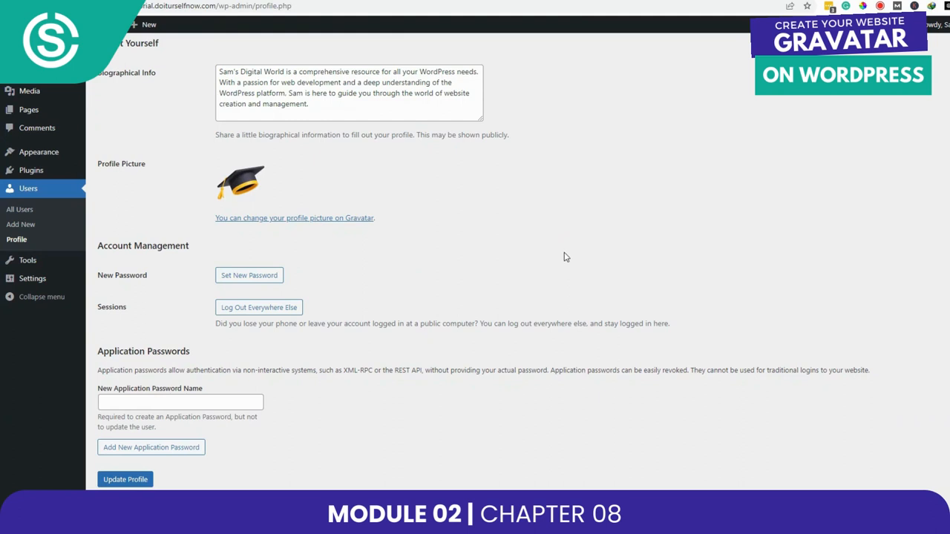
mouse_move(605, 240)
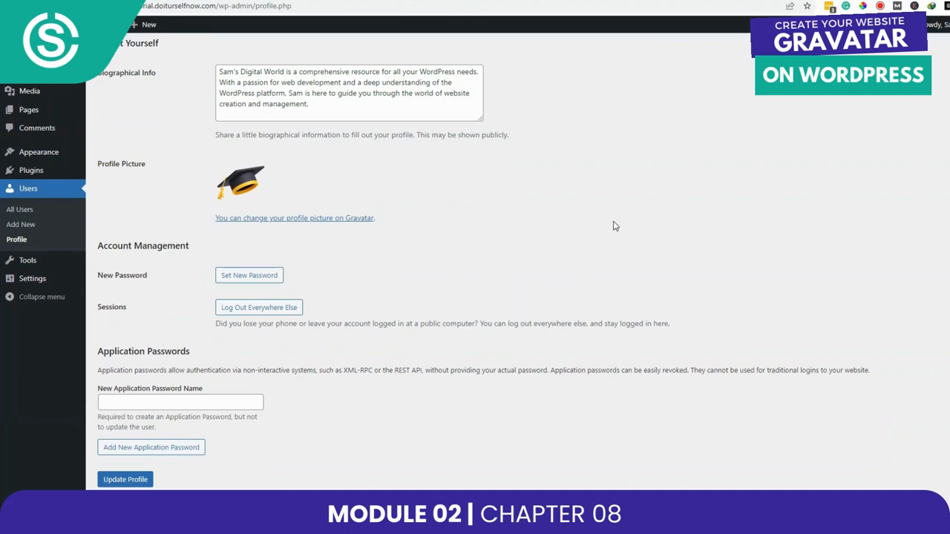
mouse_move(626, 223)
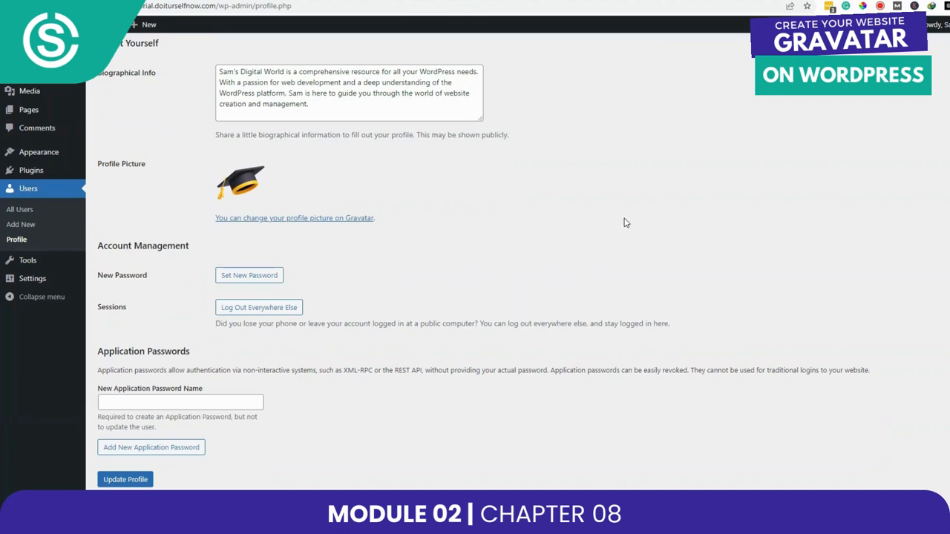